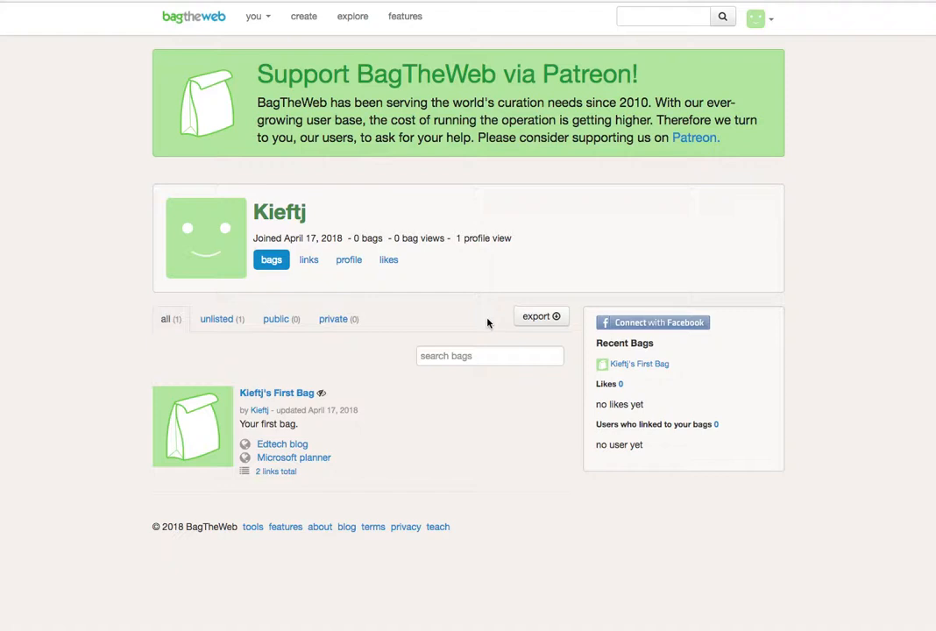
mouse_move(264, 139)
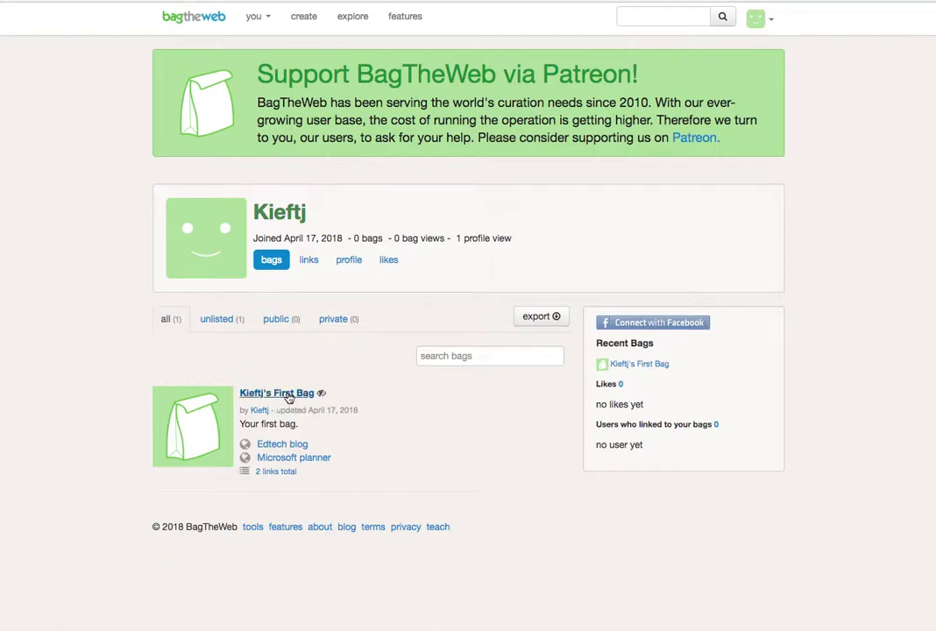
- Open 'First Bag' from the profile and scroll to its Edtech blog and Microsoft planner items
left_click(277, 393)
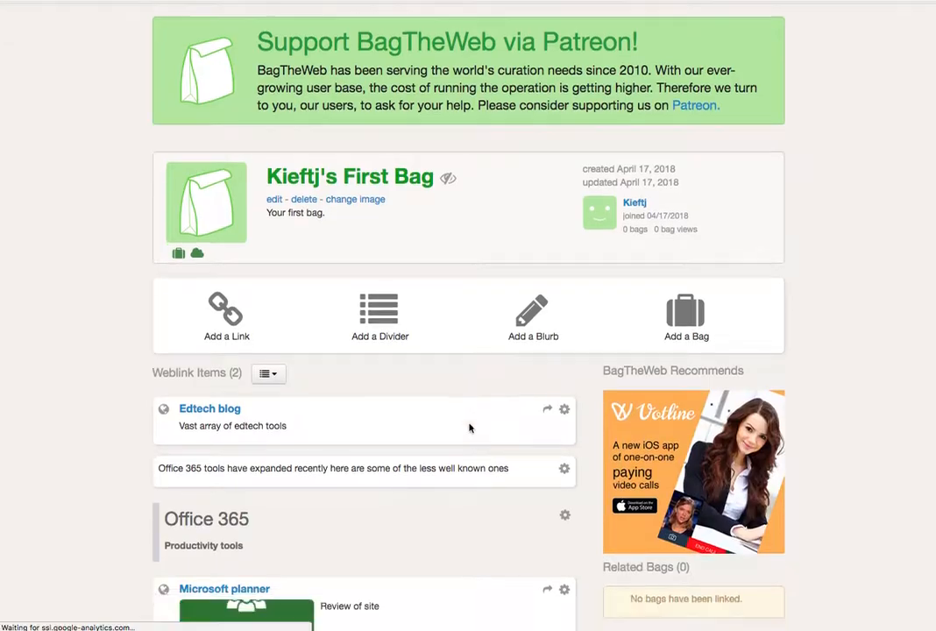
scroll("down", 3)
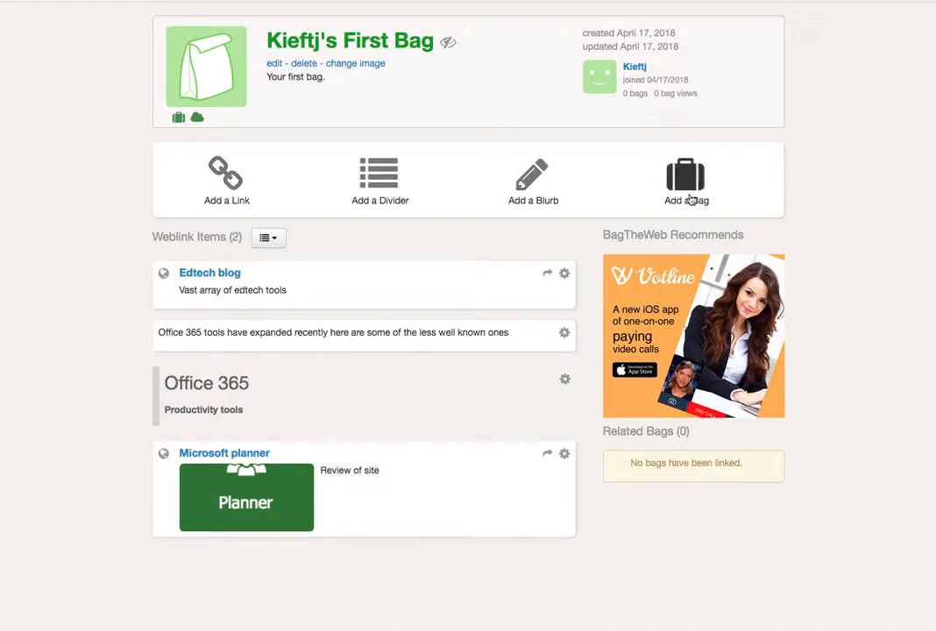
scroll("down", 3)
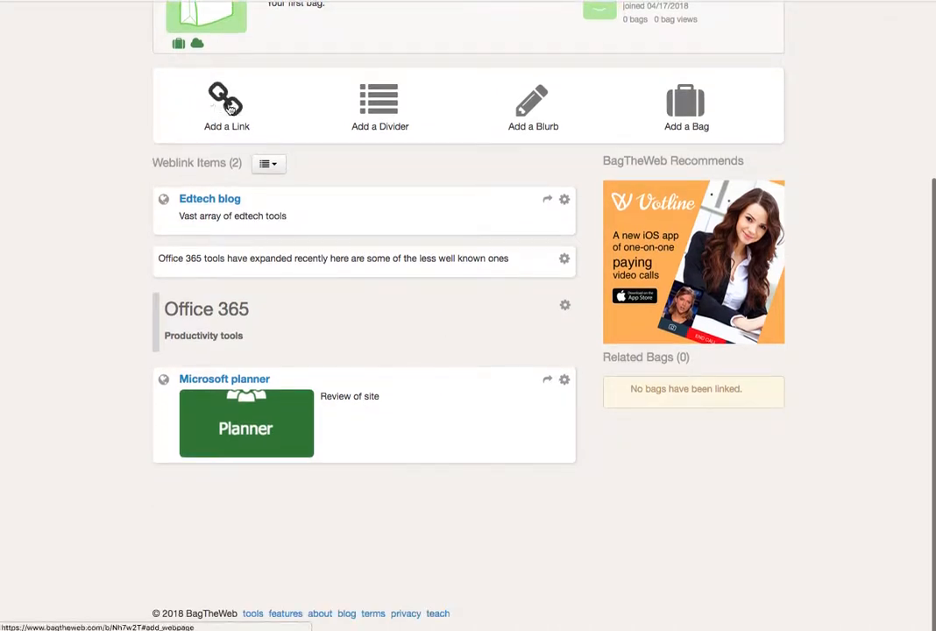
- Start adding a new link, search Google for the owner's name and open the personal .com site result
left_click(228, 105)
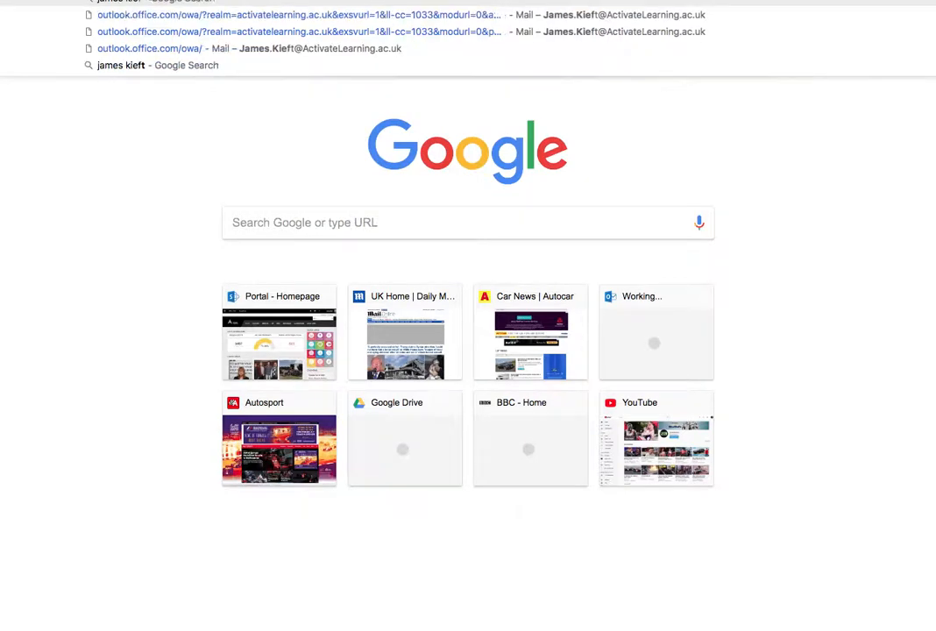
left_click(158, 65)
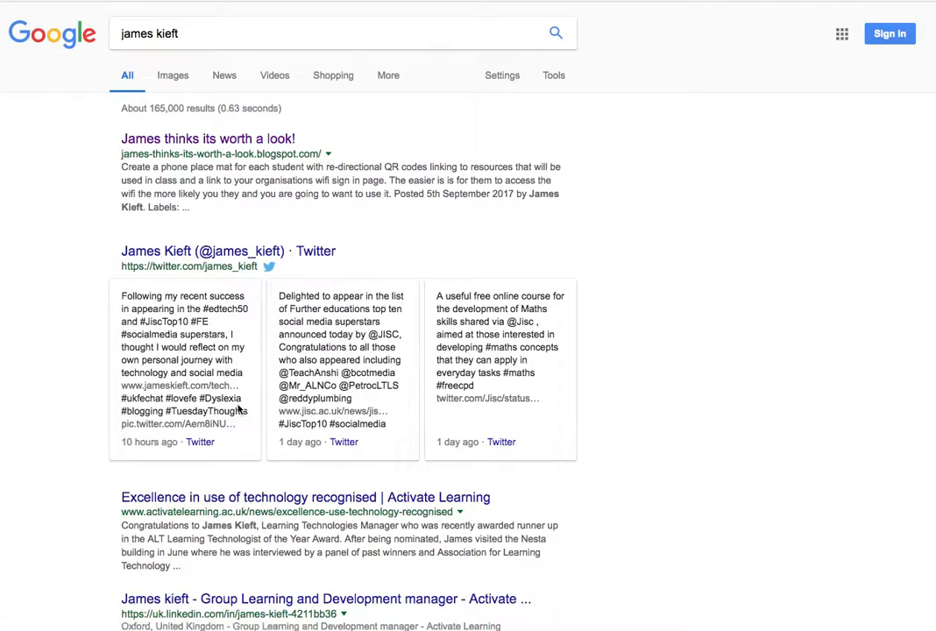
scroll("down", 3)
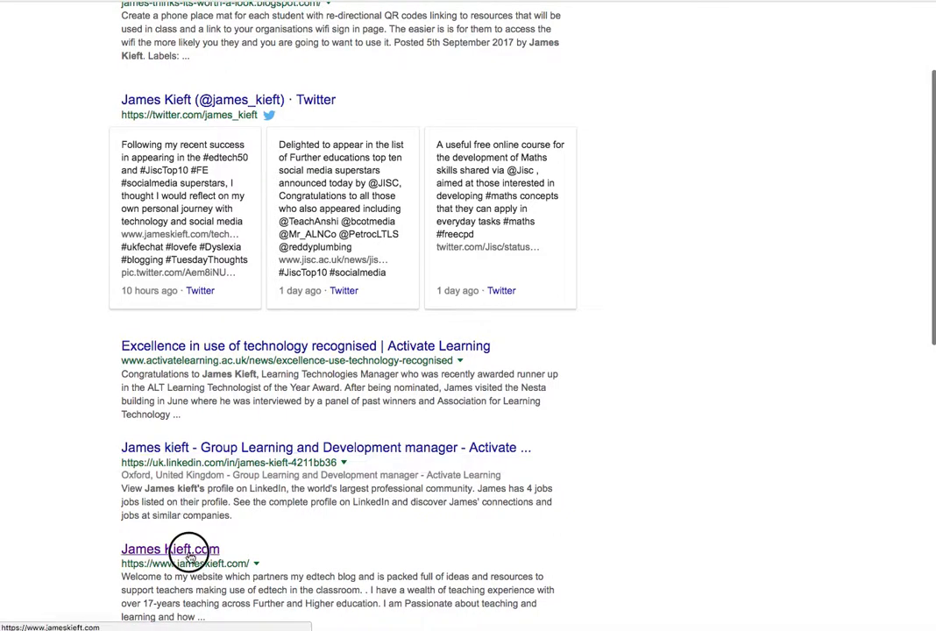
left_click(169, 550)
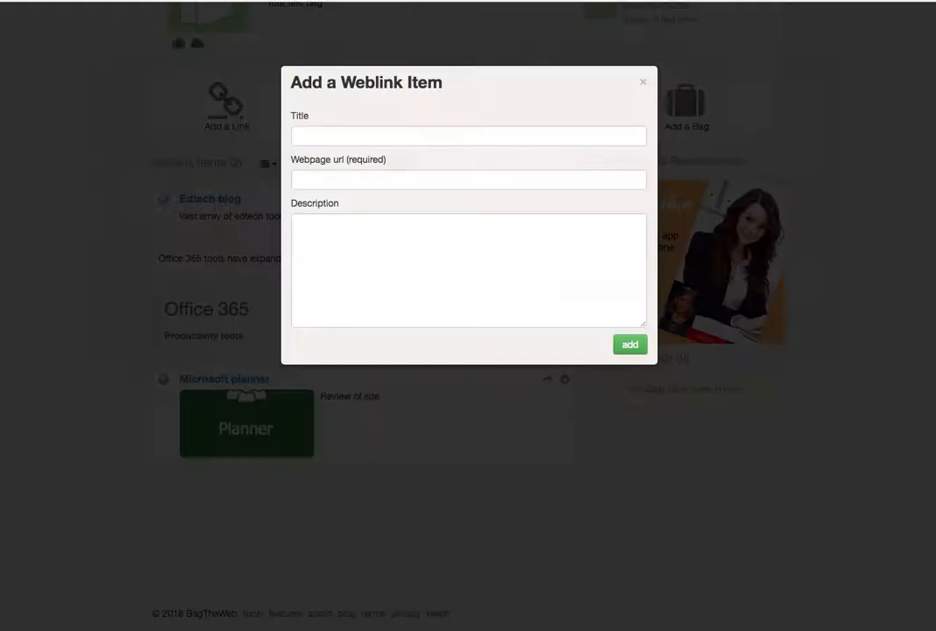
left_click(469, 137)
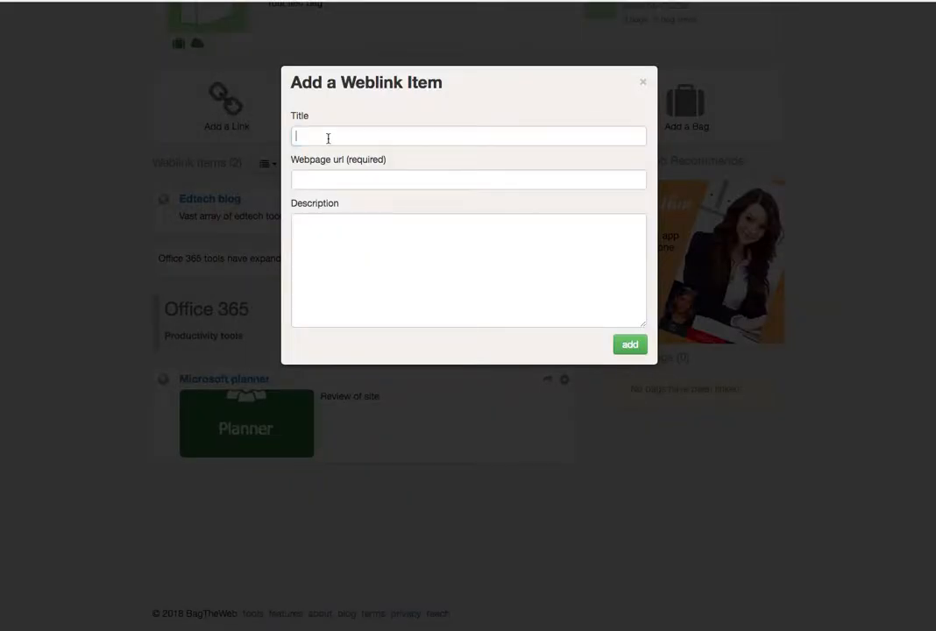
left_click(470, 137)
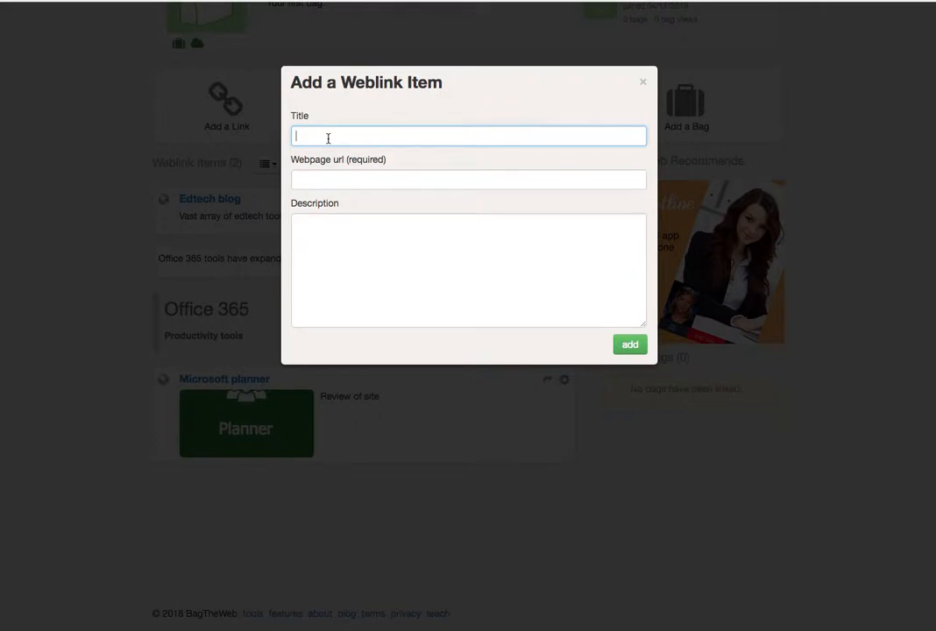
type("Mt")
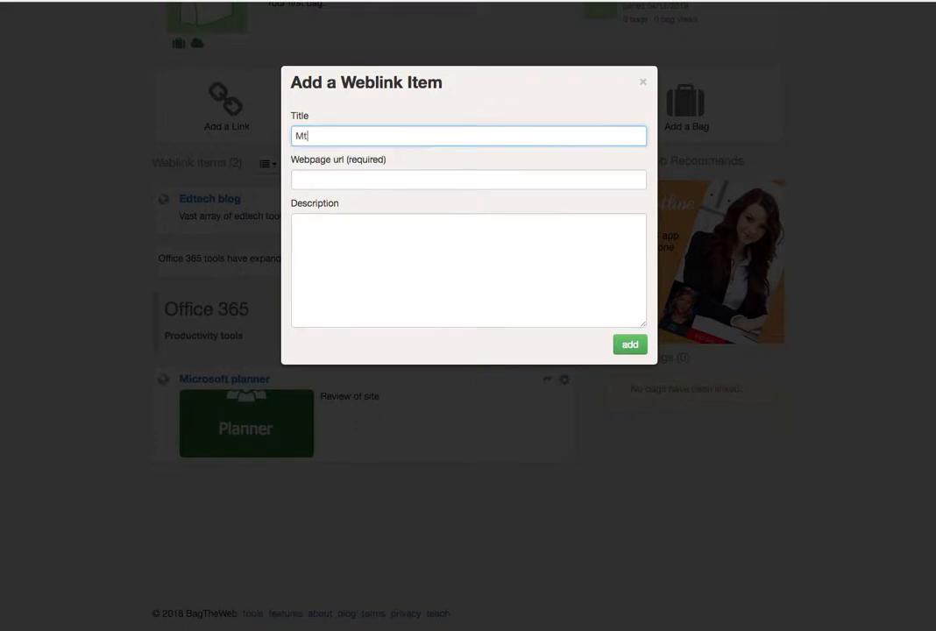
type("y pwebsite")
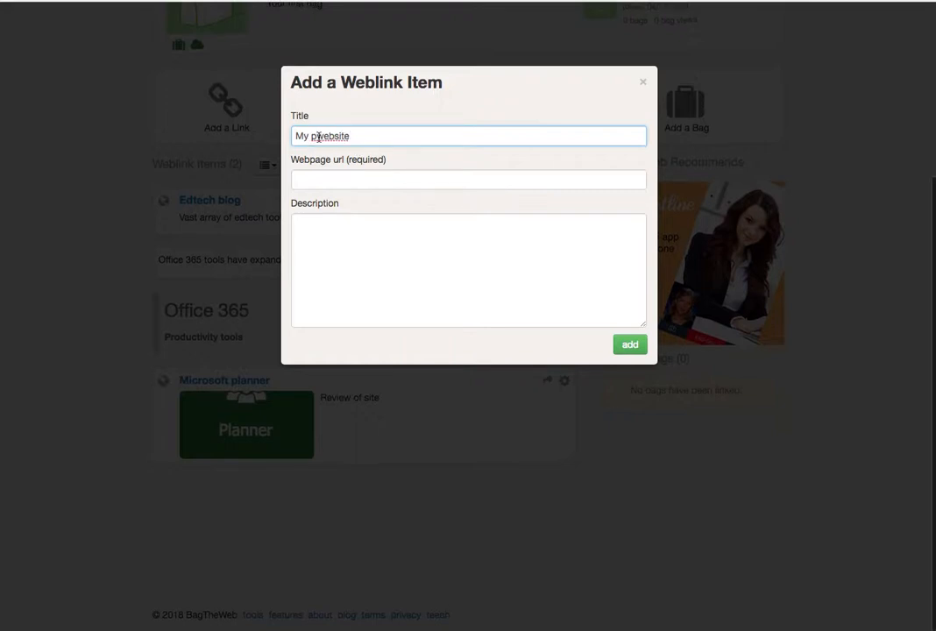
left_click(470, 179)
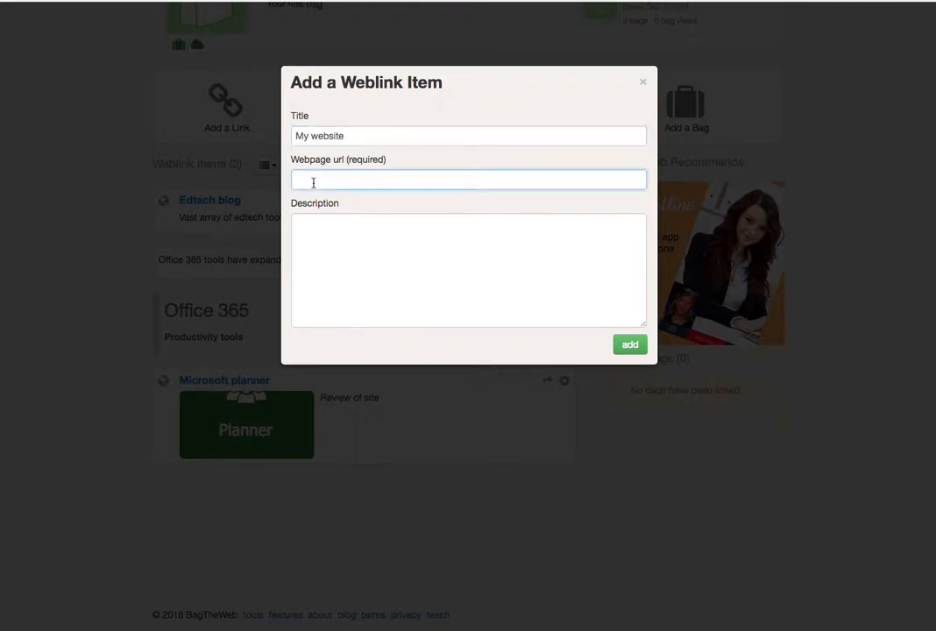
type("https://www.jameskieft.com/")
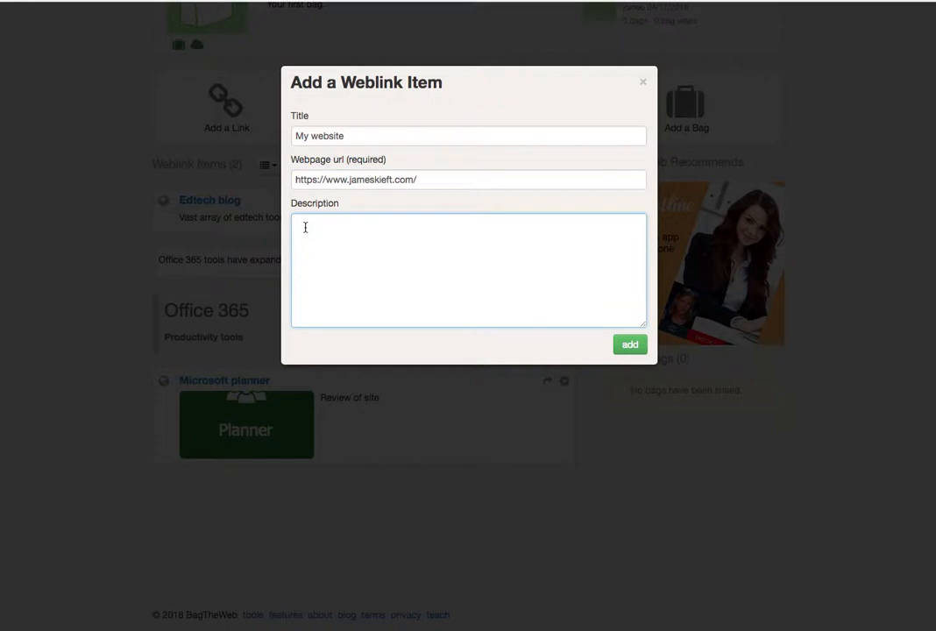
- Describe it as an edtech site packed with resources and add the weblink to the bag
type("Edtech site")
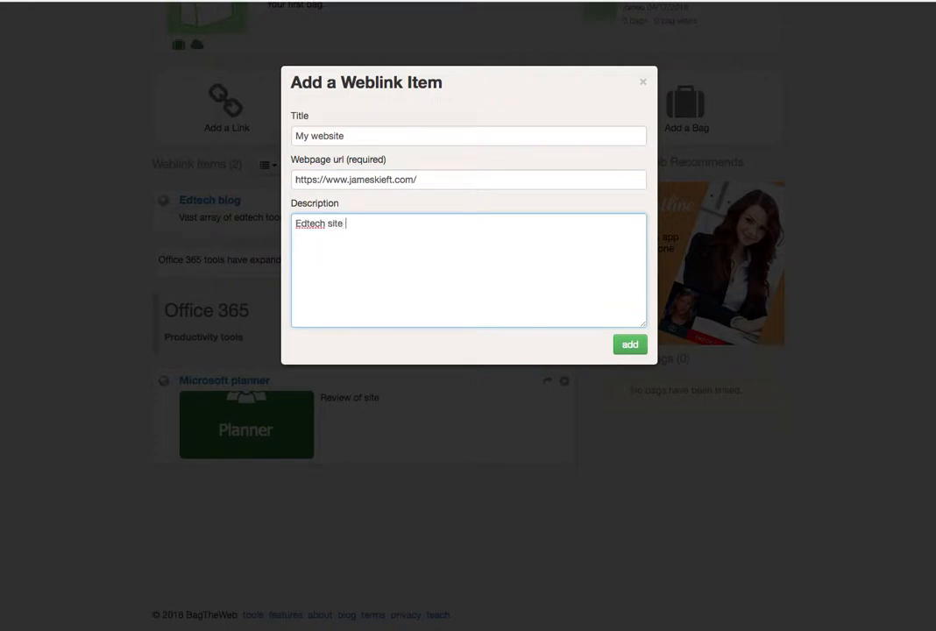
type("p")
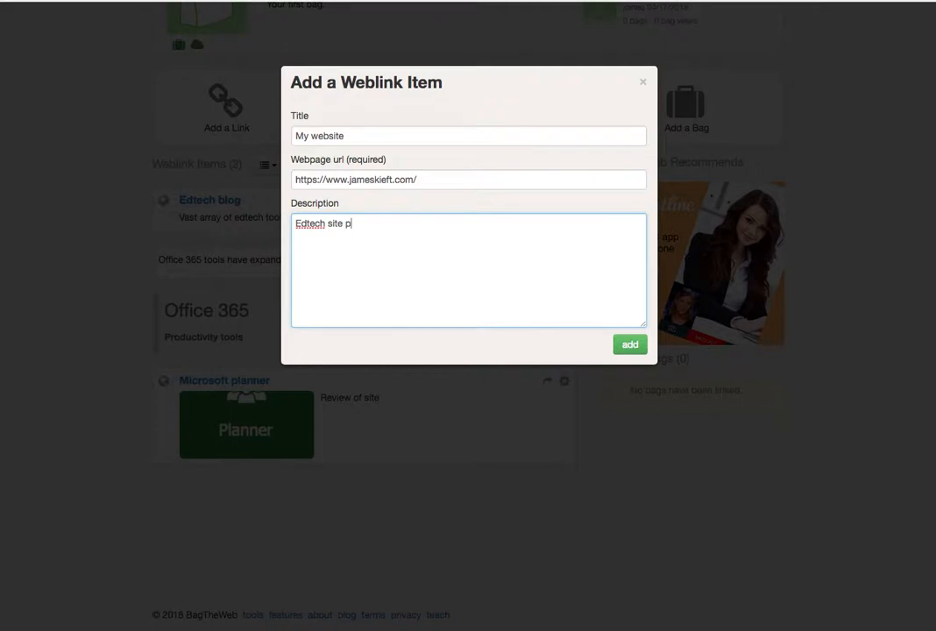
type("acked with")
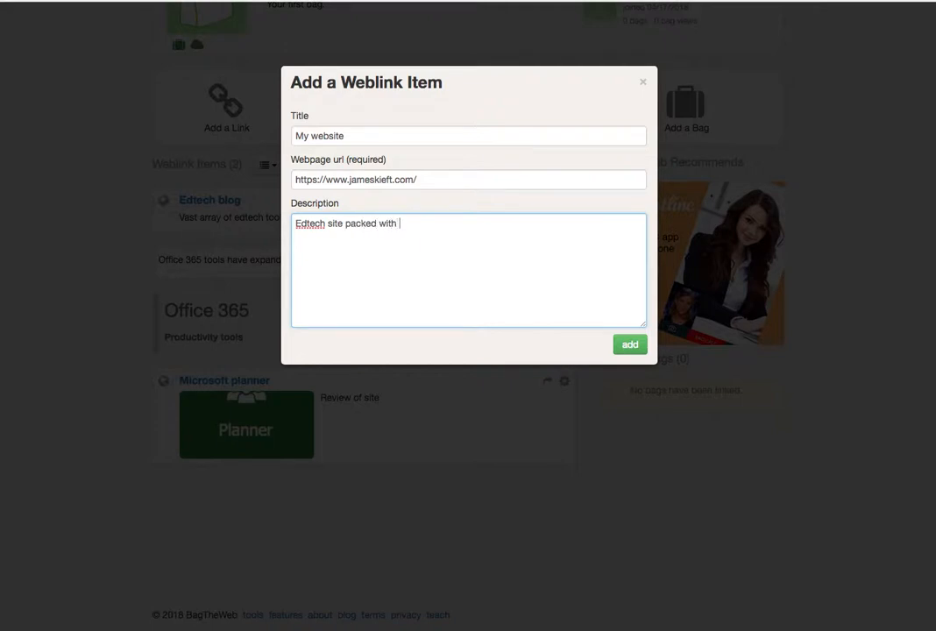
type("resources")
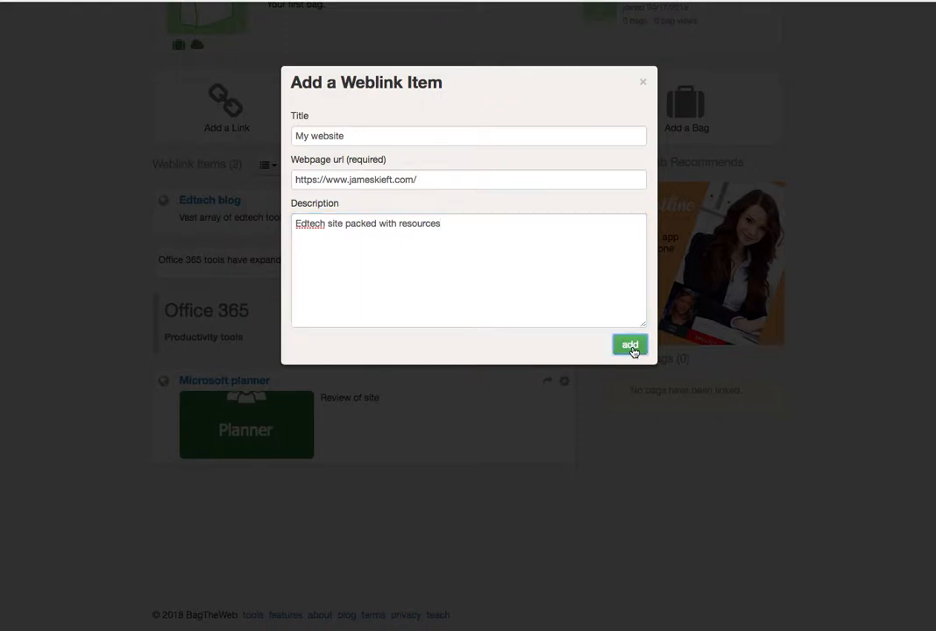
left_click(629, 344)
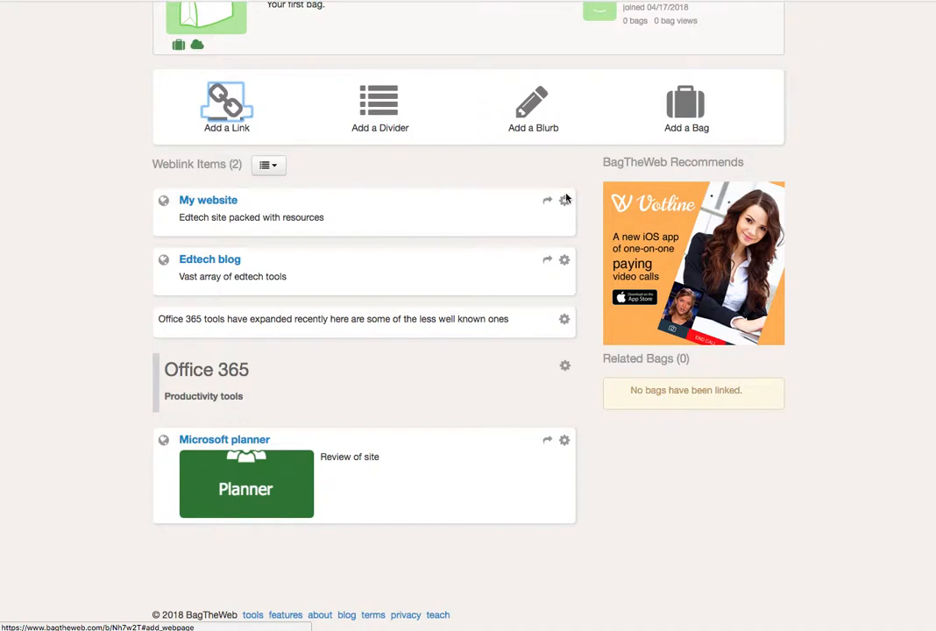
- Move the My website item down so Edtech blog sits above it
left_click(564, 200)
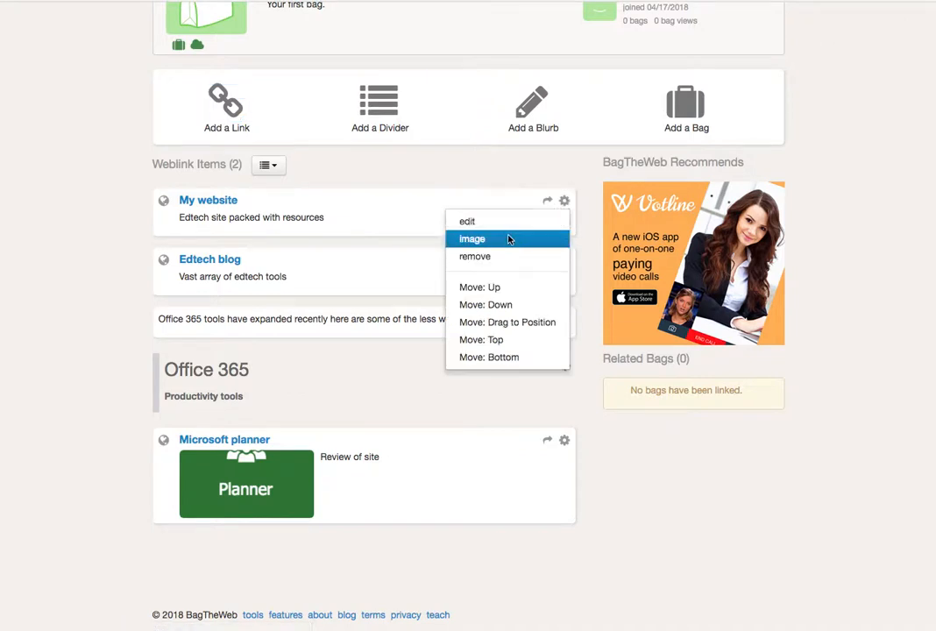
mouse_move(466, 220)
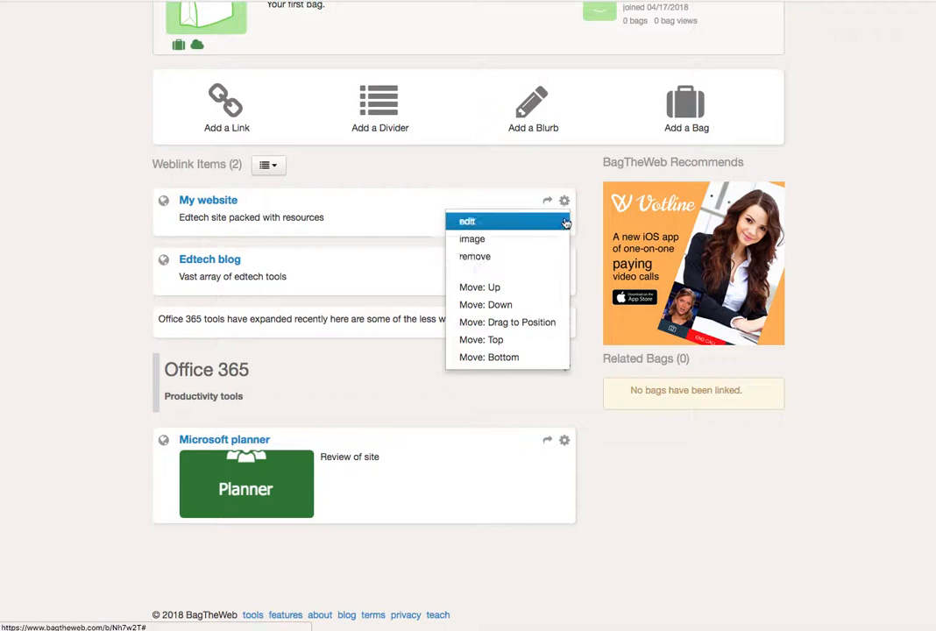
mouse_move(498, 305)
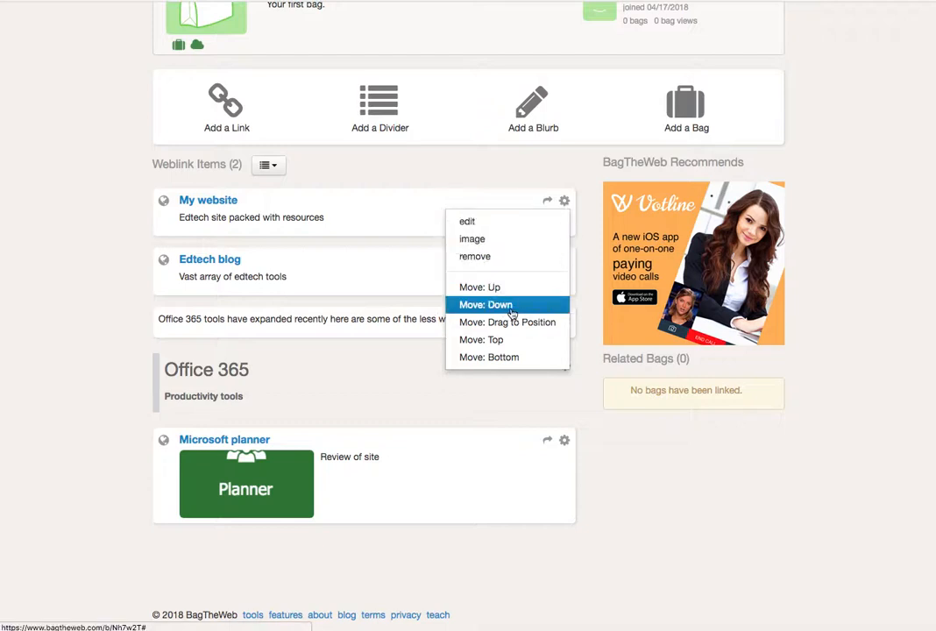
left_click(487, 305)
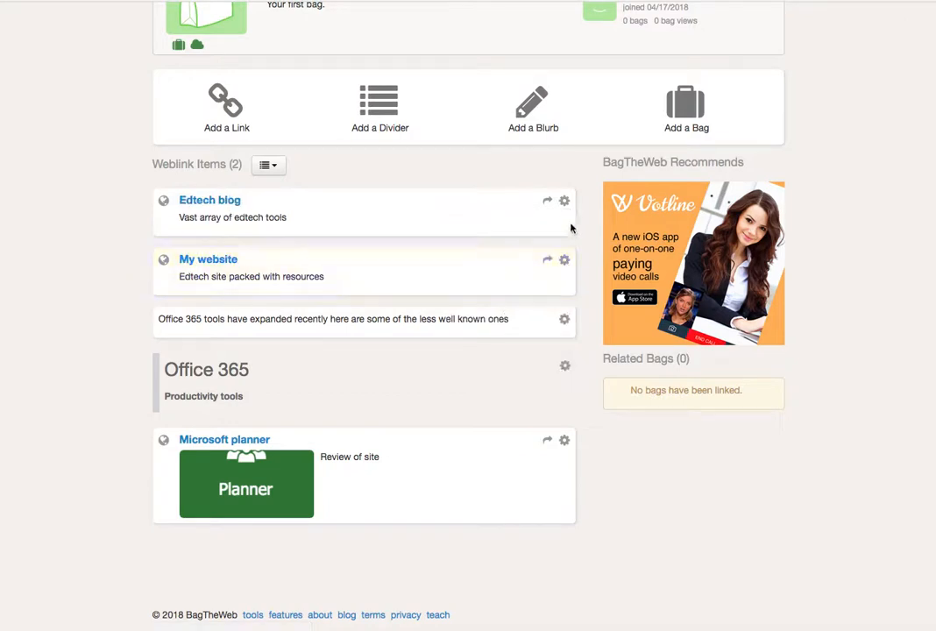
left_click(565, 200)
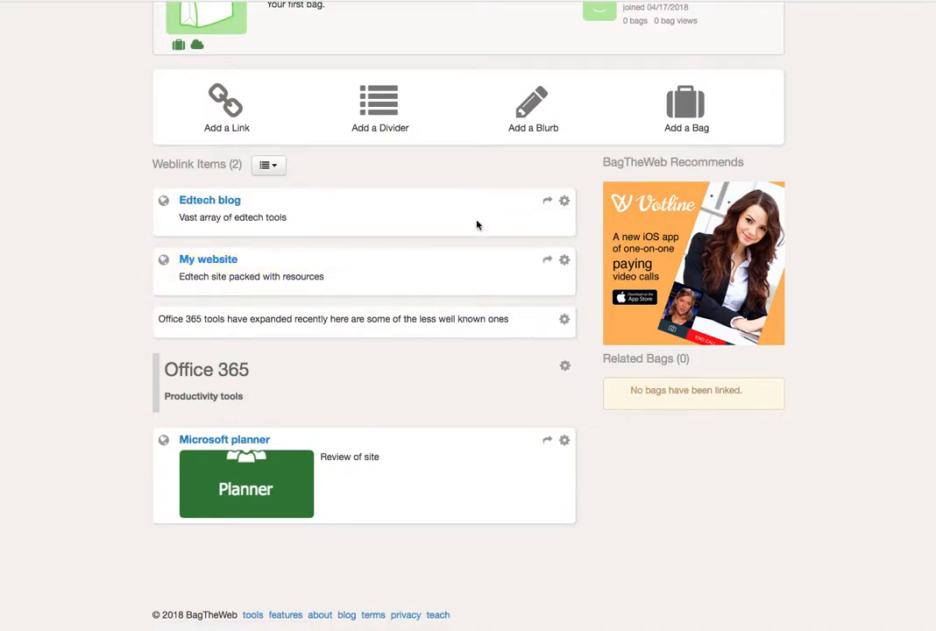
mouse_move(466, 364)
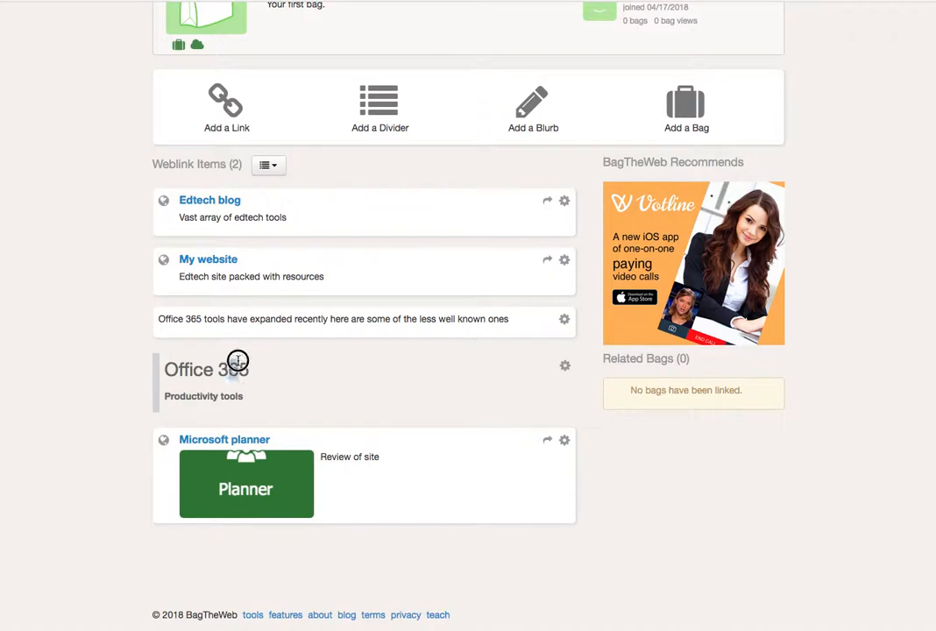
- Move the Office 365 divider up above its description text
left_click(564, 367)
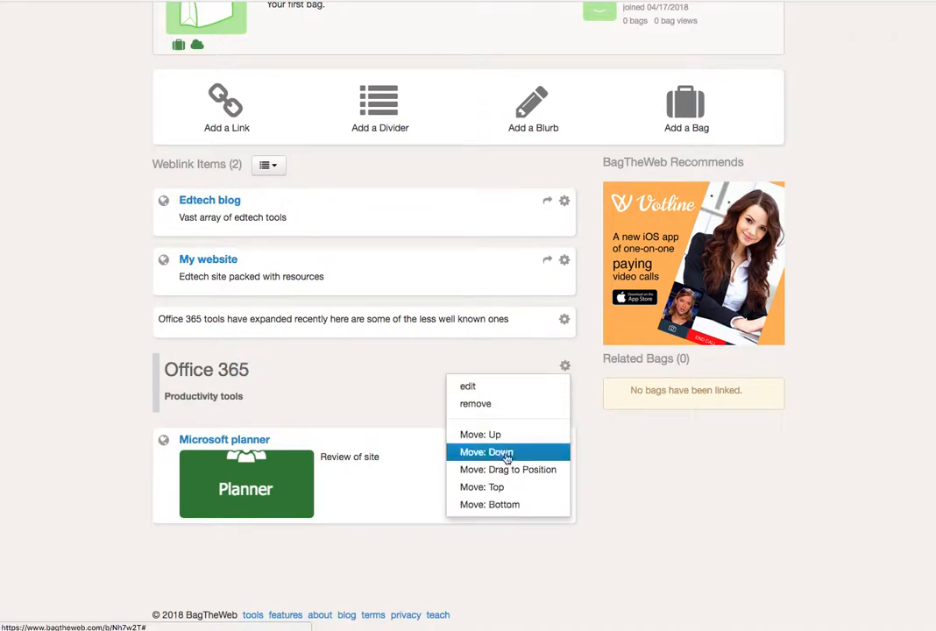
left_click(487, 452)
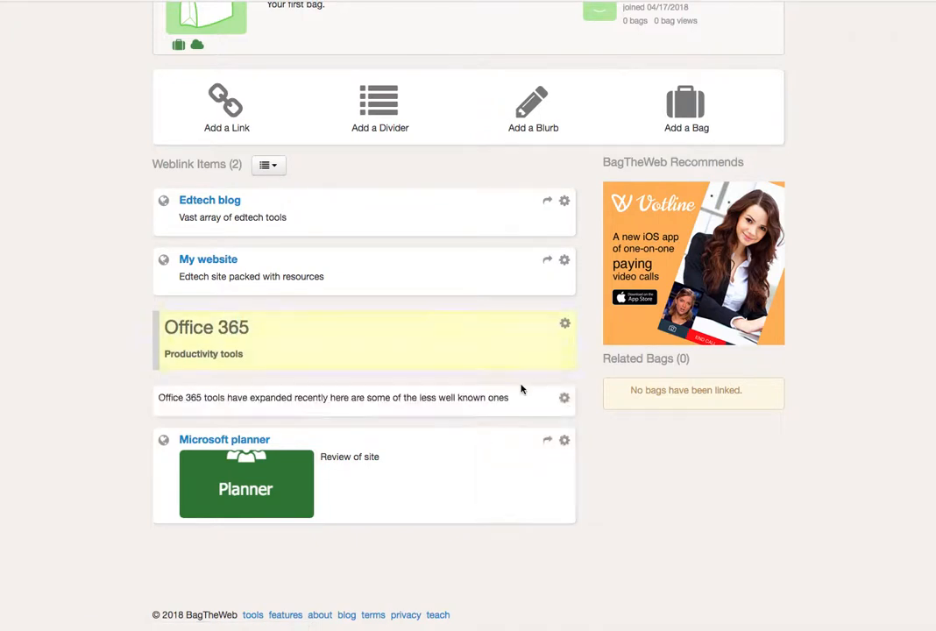
left_click(564, 322)
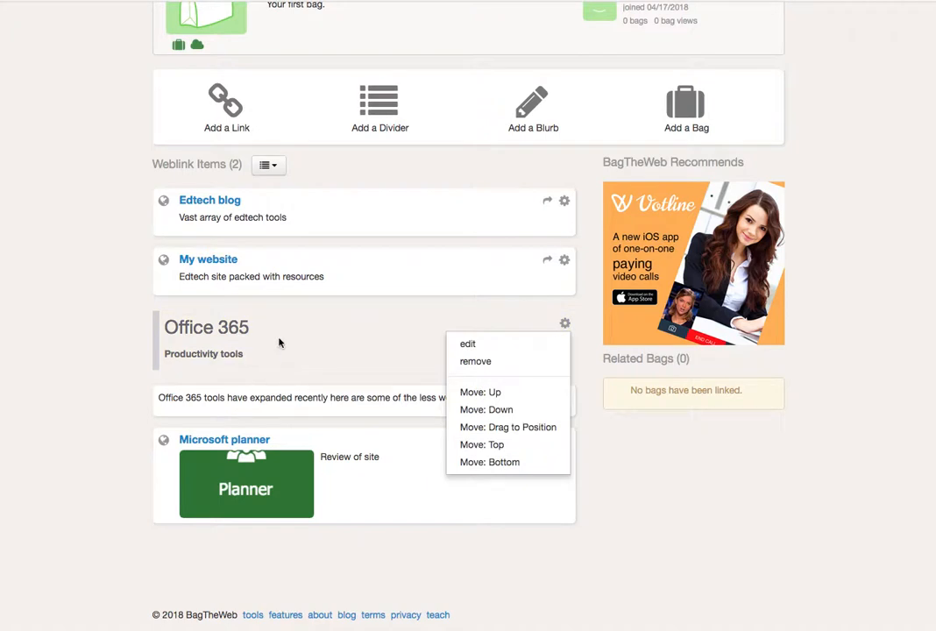
mouse_move(409, 379)
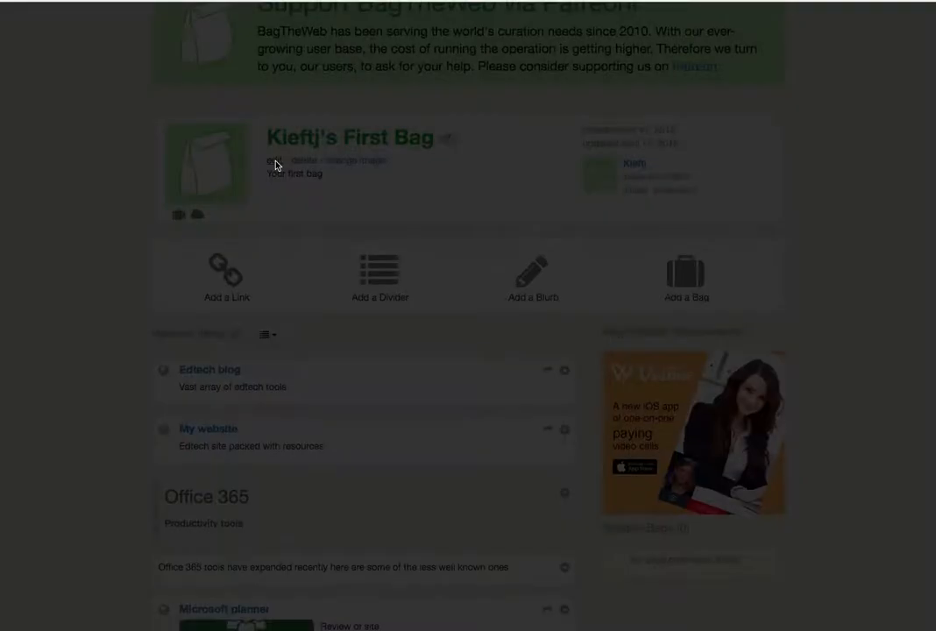
left_click(276, 162)
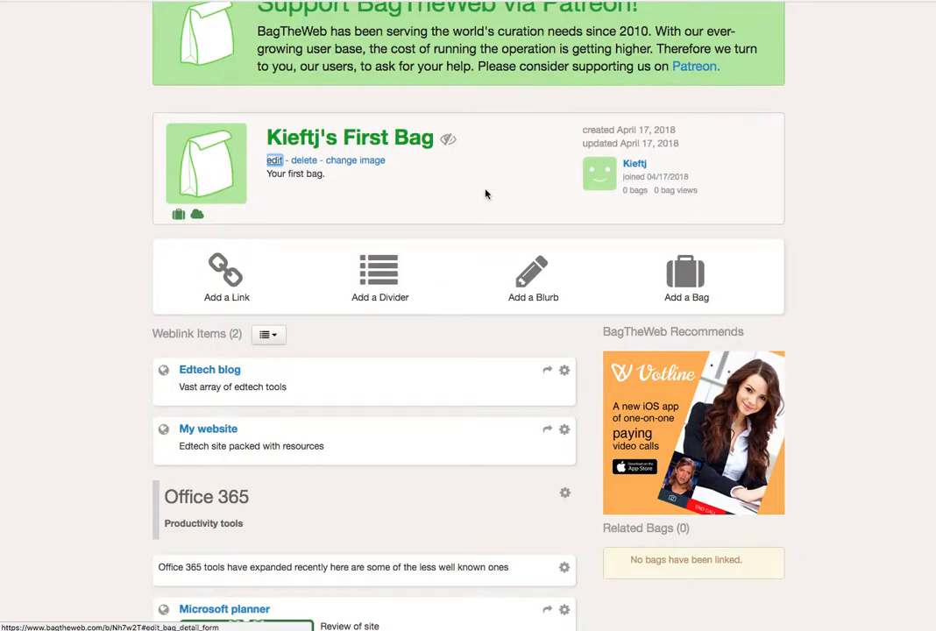
scroll("down", 3)
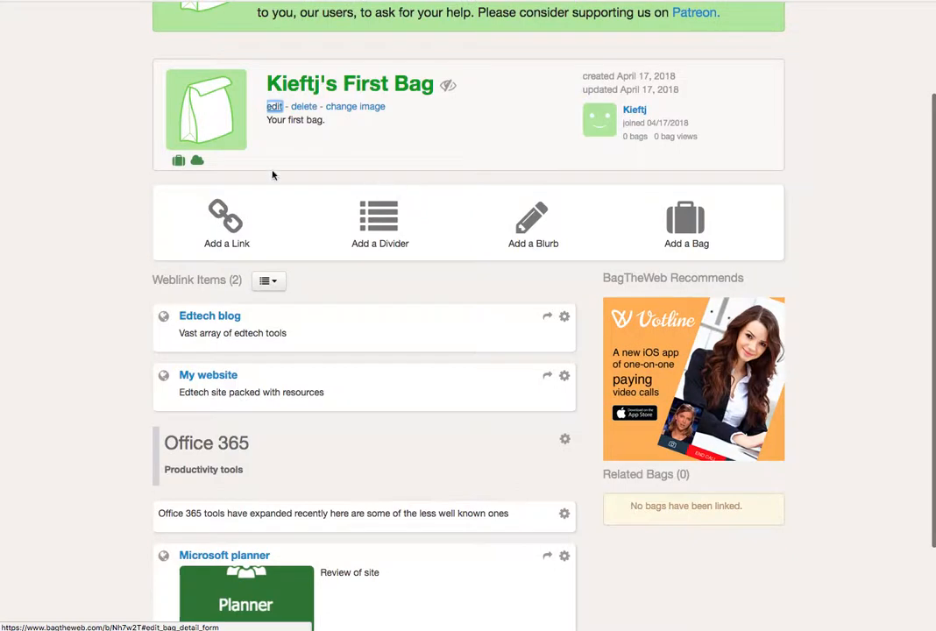
scroll("down", 3)
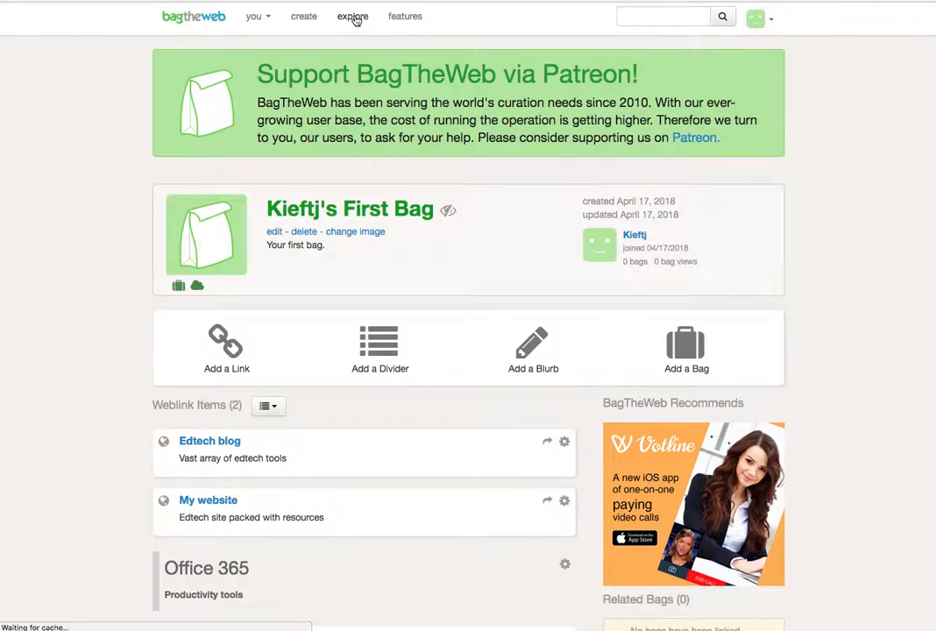
- Browse the explore page's featured bags, open Twitter for Education and scroll through its weblinks and presentations
left_click(352, 15)
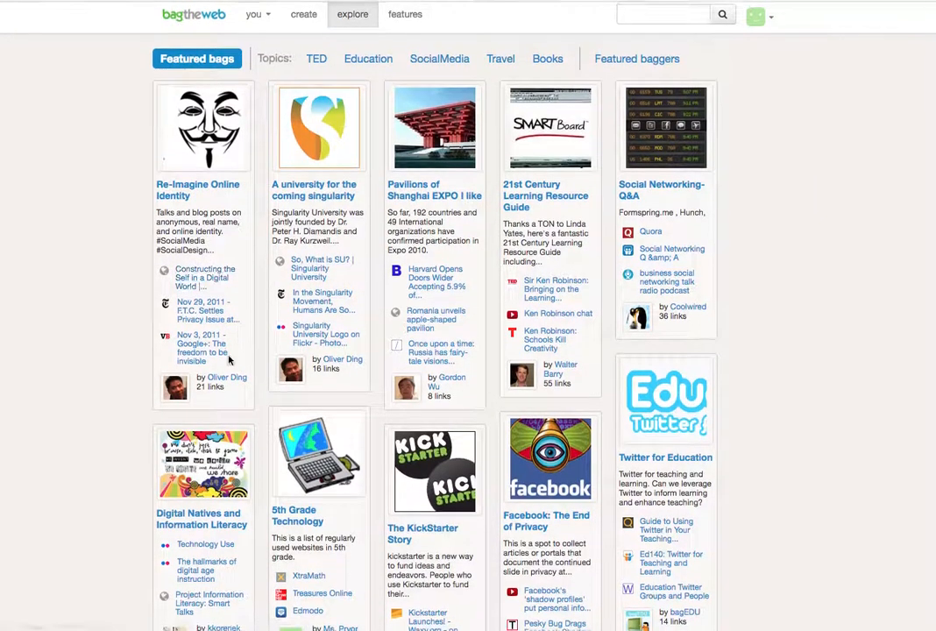
scroll("down", 3)
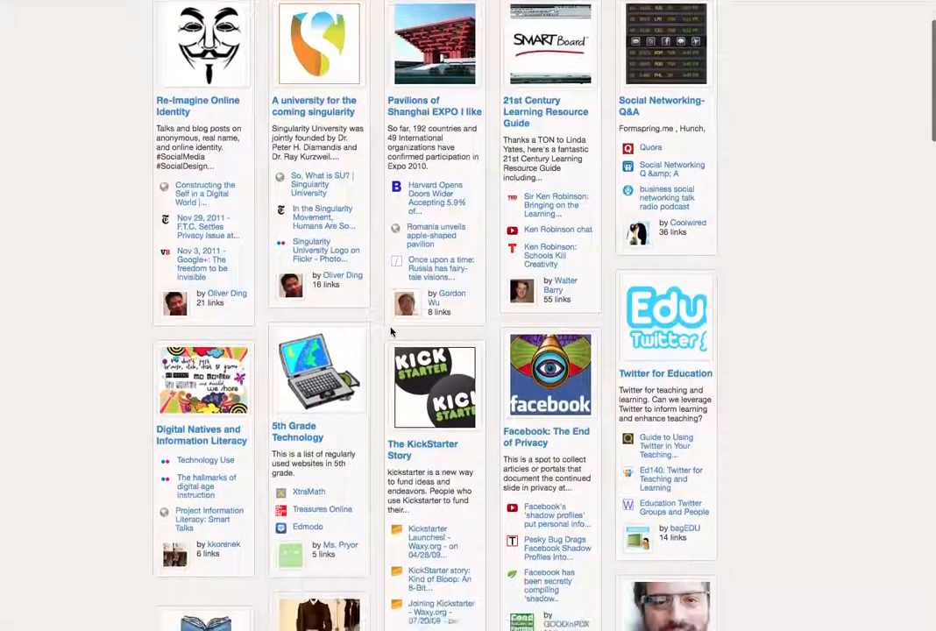
scroll("down", 3)
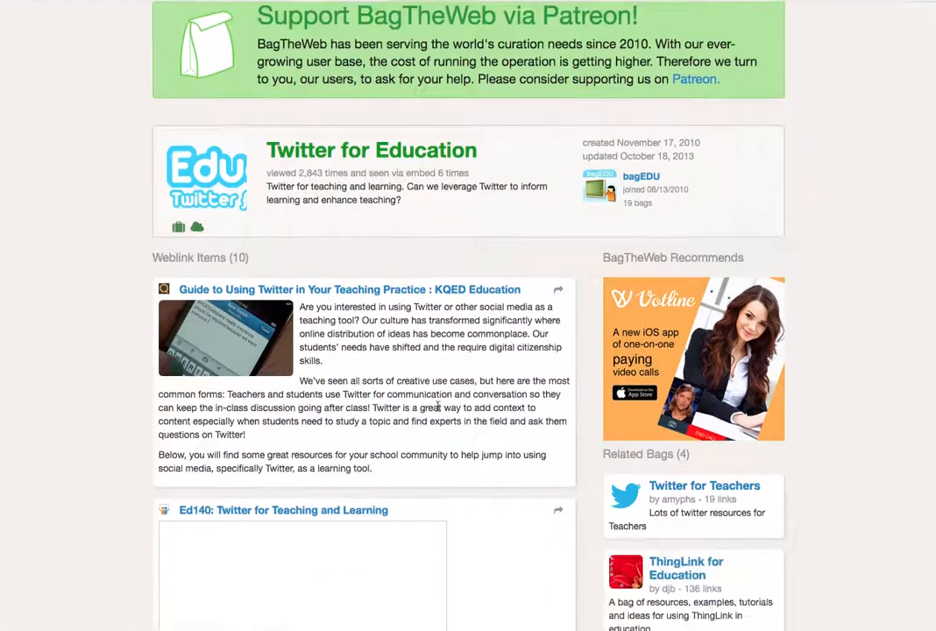
scroll("down", 3)
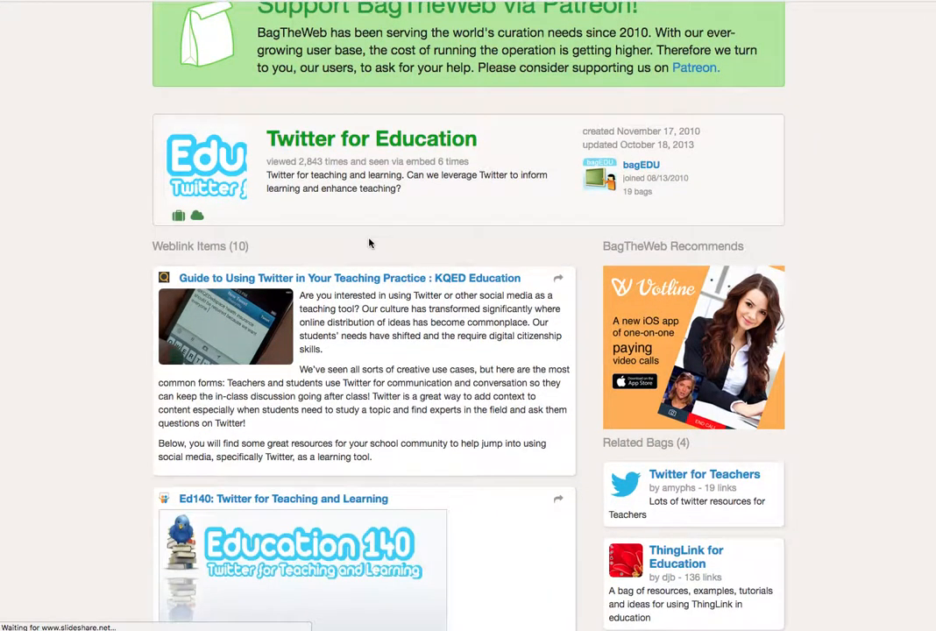
scroll("down", 3)
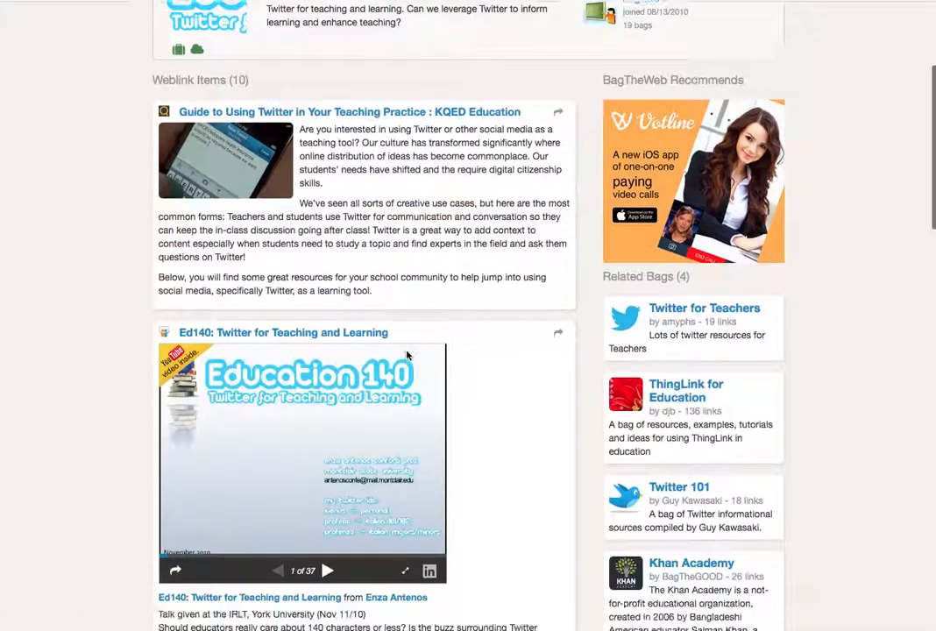
scroll("down", 3)
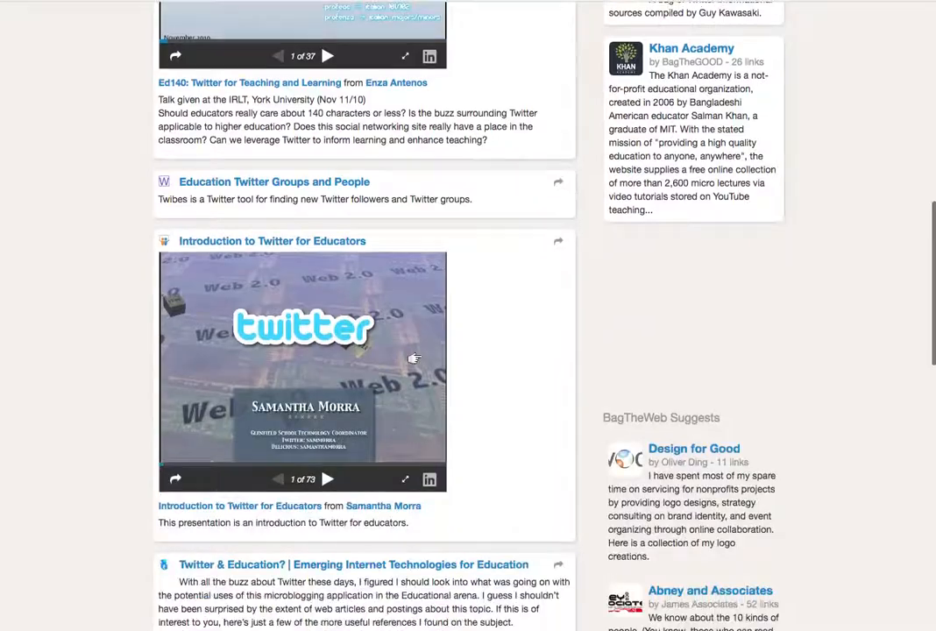
scroll("down", 3)
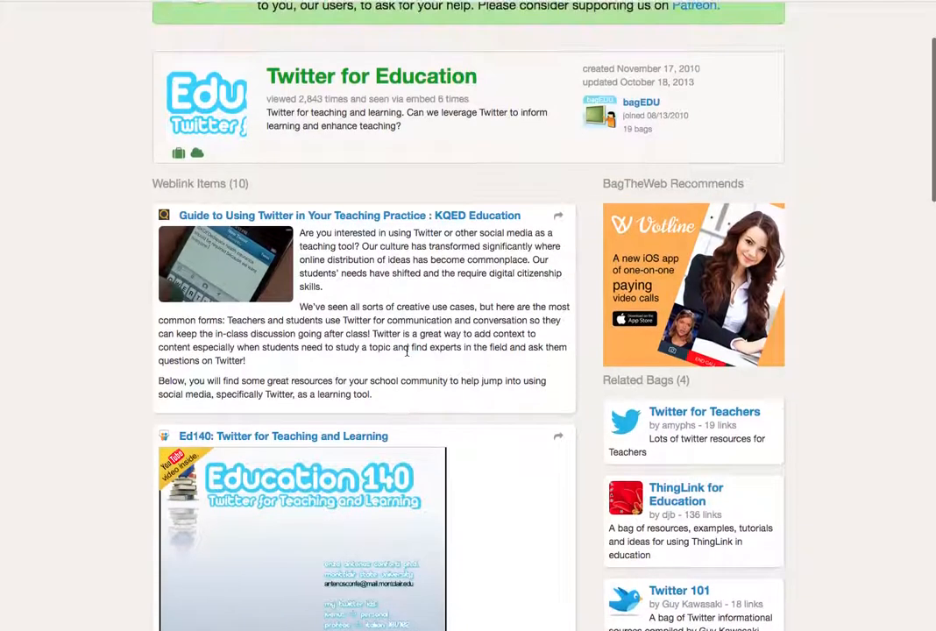
scroll("up", 3)
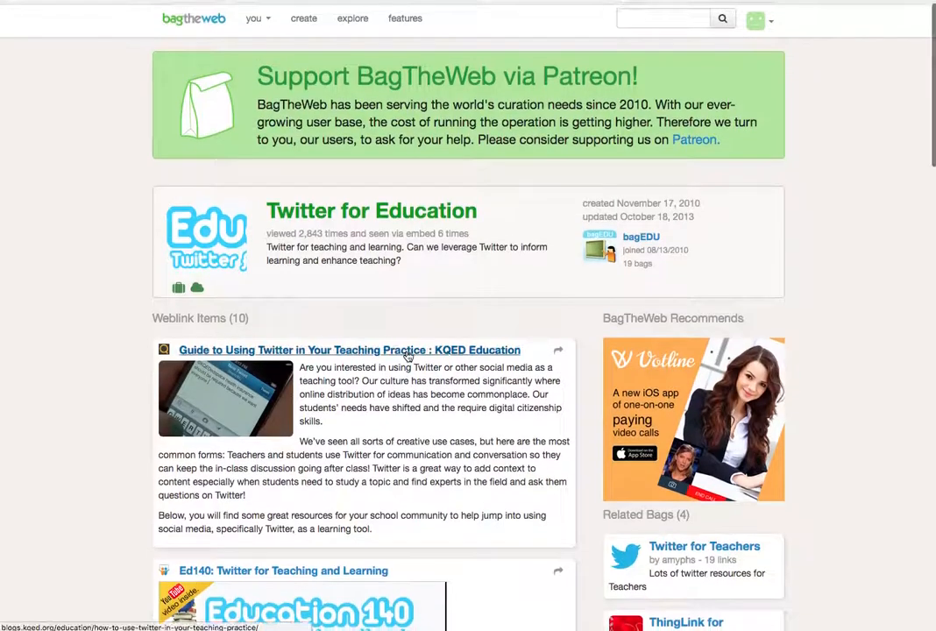